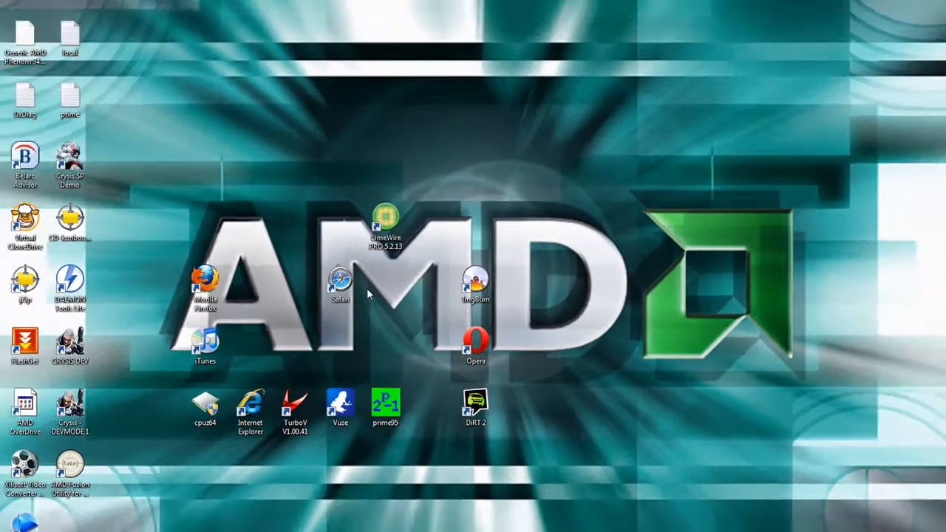
- Launch FlashGet from its desktop shortcut, showing the empty download list
{"action": "left_click", "coordinate": [378, 527]}
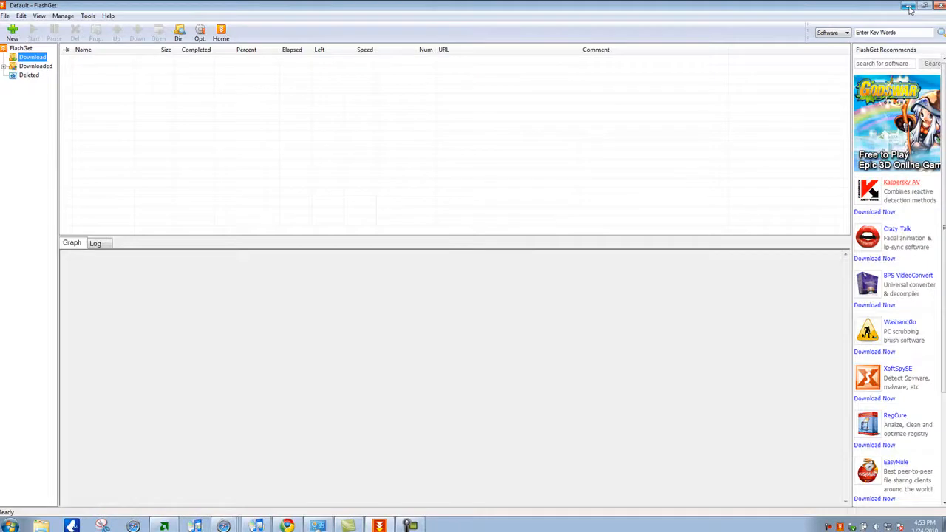
{"action": "left_click", "coordinate": [911, 6]}
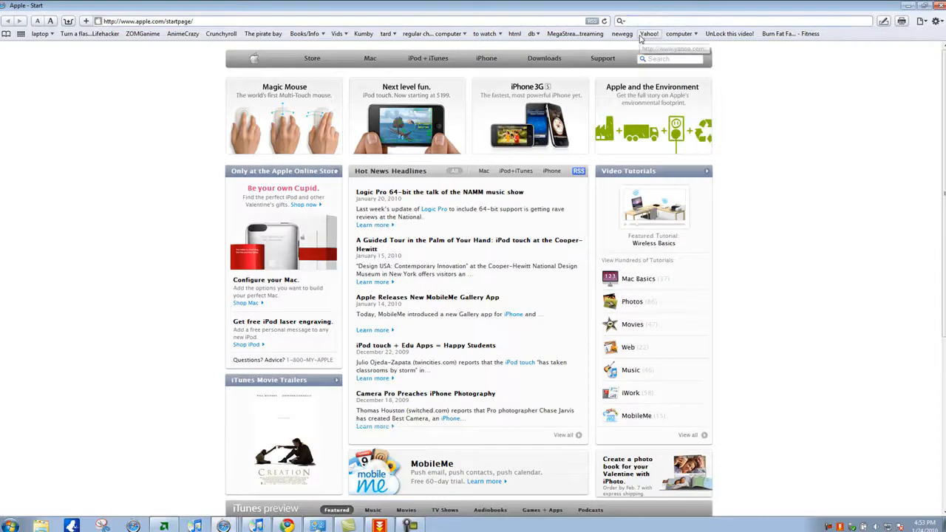
{"action": "type", "text": "flah"}
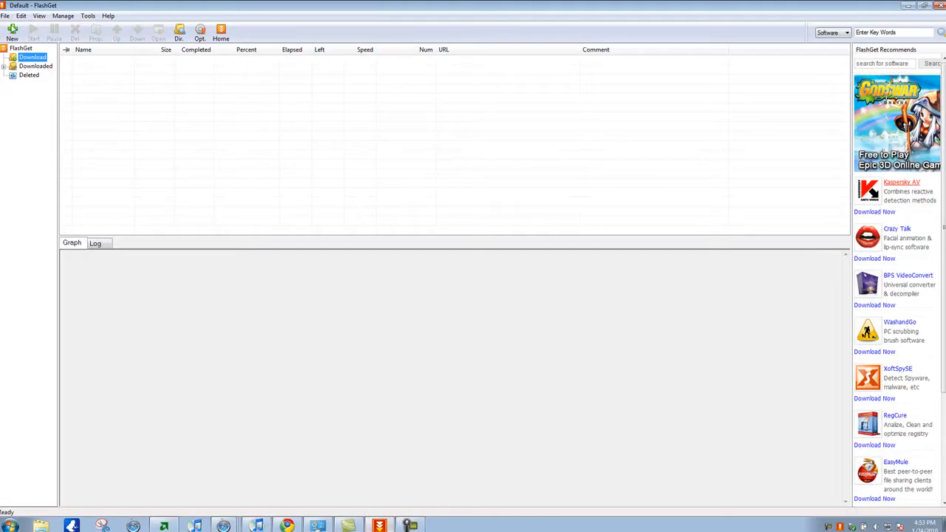
- Bring the Firefox window with the FlashGet homepage to the front
{"action": "left_click", "coordinate": [12, 33]}
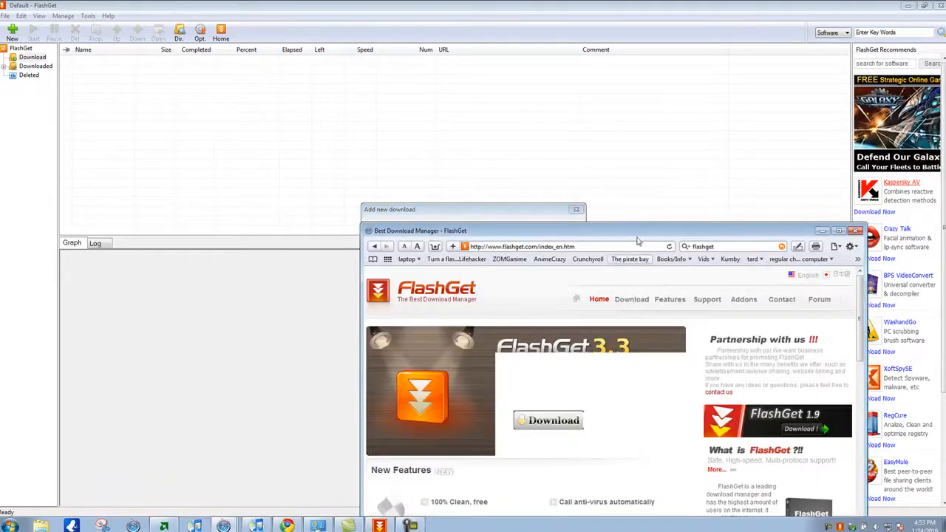
- Send the FlashGet 3.3 installer Download link to FlashGet via 'Download with FlashGet'
{"action": "right_click", "coordinate": [521, 257]}
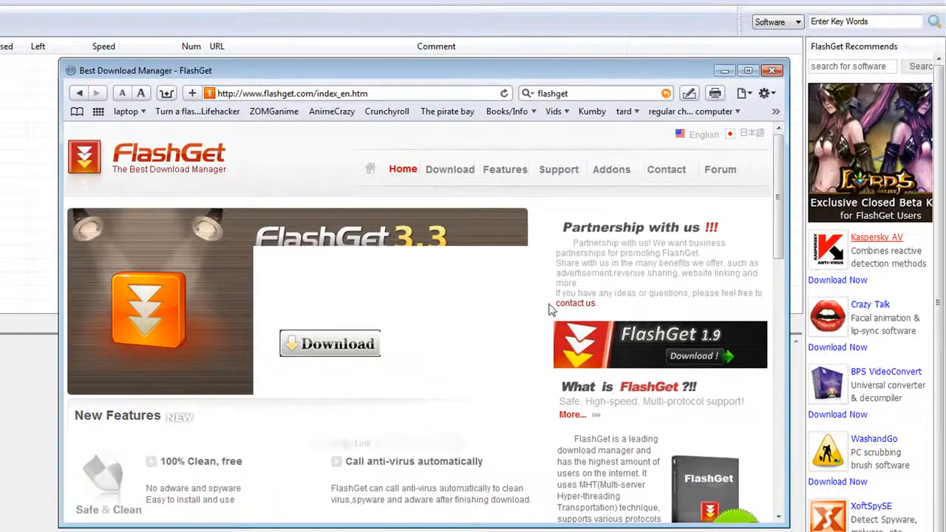
{"action": "left_click", "coordinate": [330, 343]}
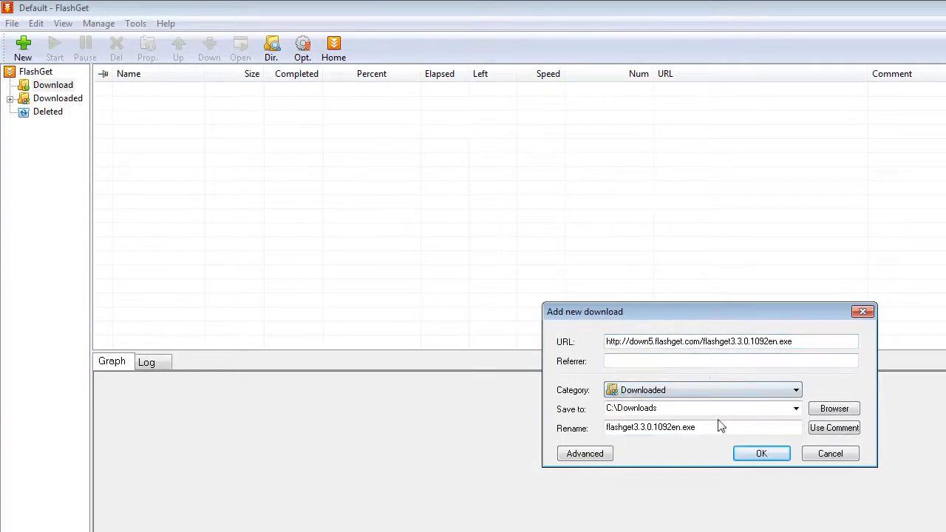
- Confirm the Add new download dialog to start downloading the installer into C:\Downloads
{"action": "left_click", "coordinate": [761, 452]}
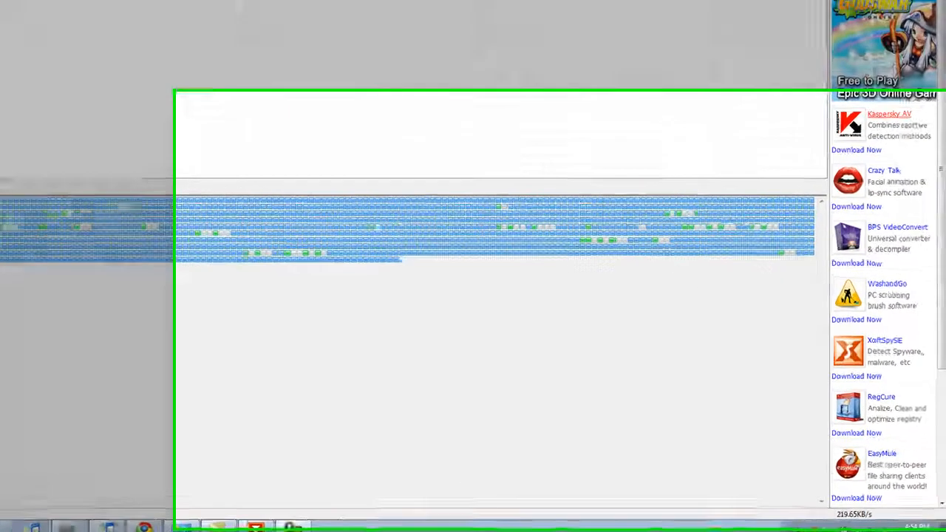
- Wait for the installer download to finish and clear from the active queue
{"action": "scroll", "scroll_direction": "down", "scroll_amount": 3}
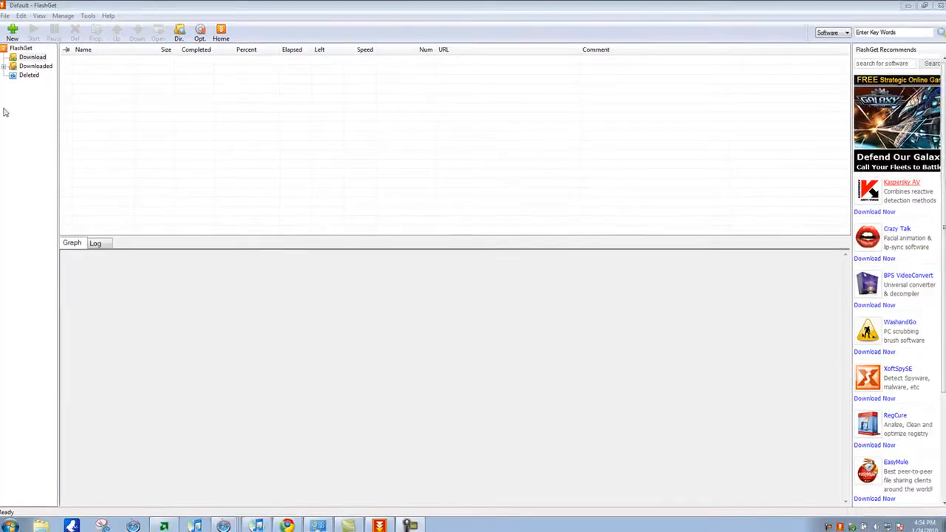
- Show the Downloaded category listing the finished flashget3.3.0.1092en.exe installer
{"action": "left_click", "coordinate": [35, 65]}
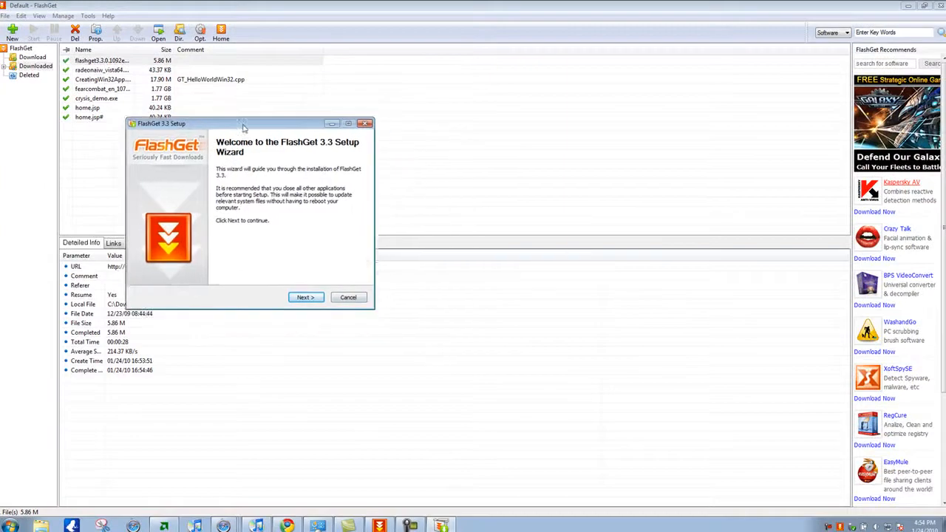
- Cancel the FlashGet 3.3 Setup Wizard and confirm quitting setup
{"action": "left_click", "coordinate": [349, 297]}
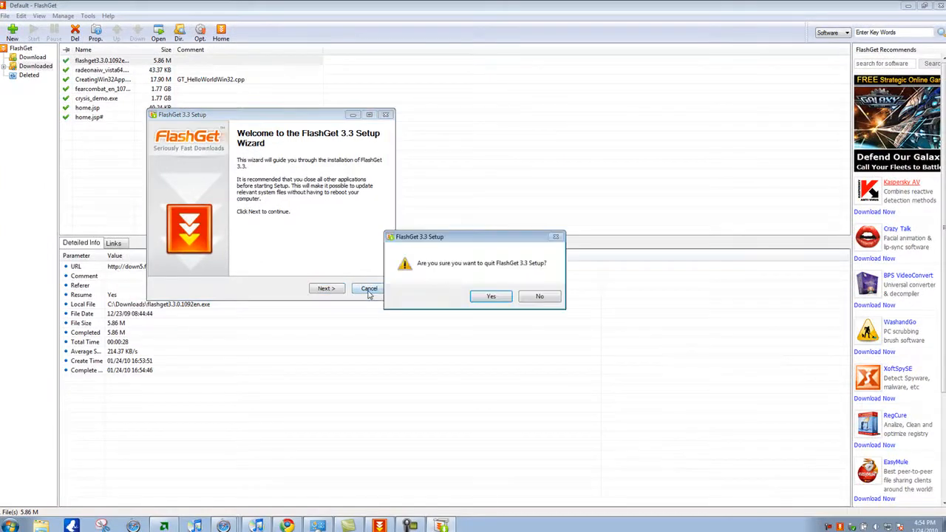
{"action": "left_click", "coordinate": [491, 295]}
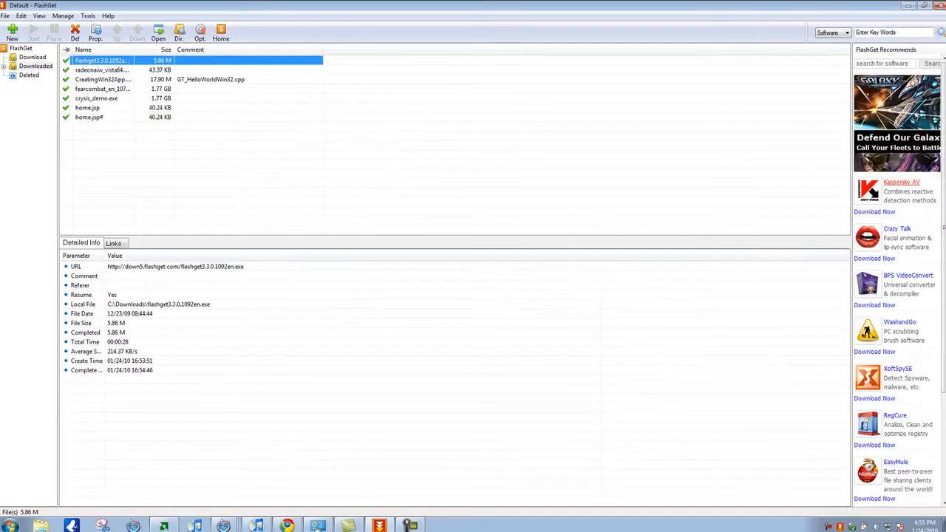